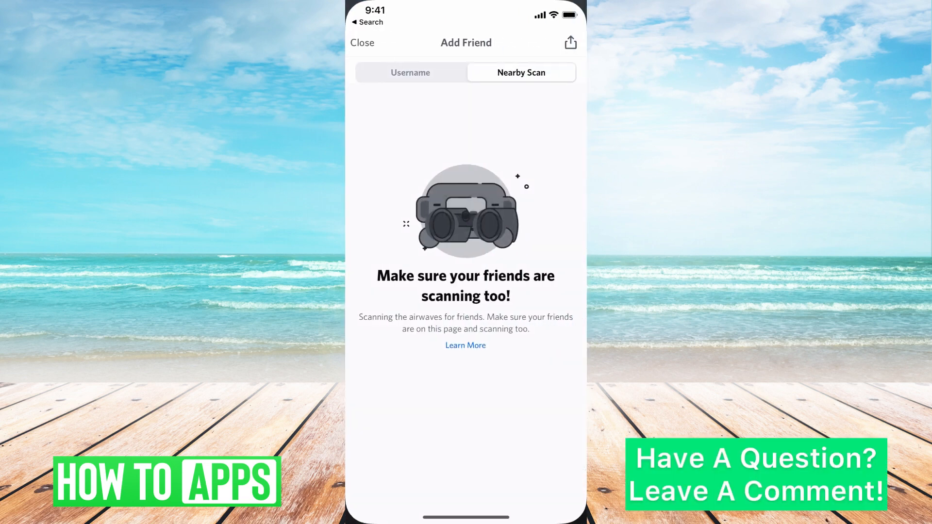
- Leave the Add Friend screen and return to the empty Direct Messages home
click(362, 42)
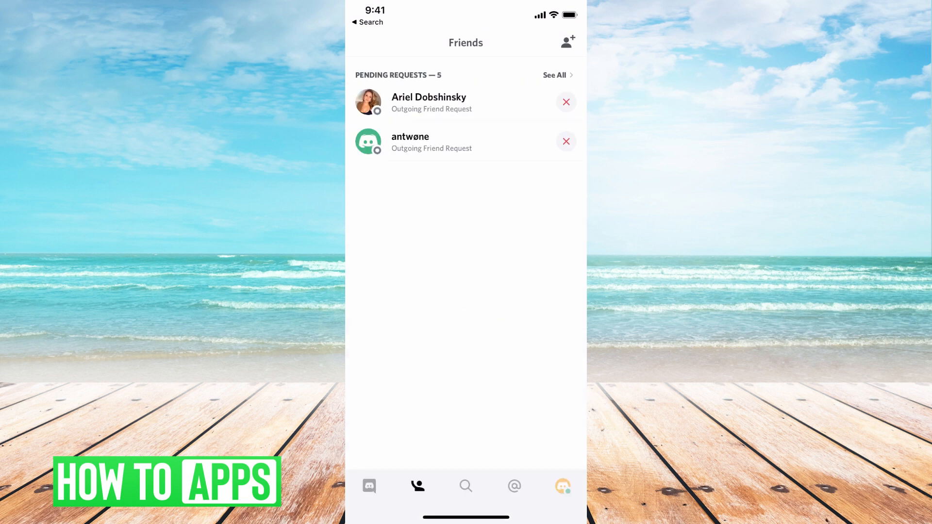
click(369, 485)
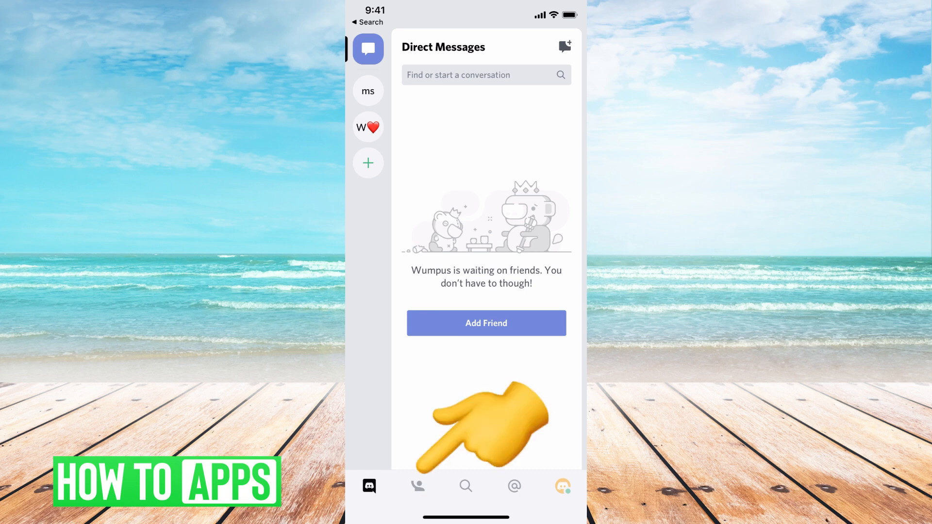
- Review all five pending outgoing friend requests from the Friends tab, then return to the overview
click(417, 487)
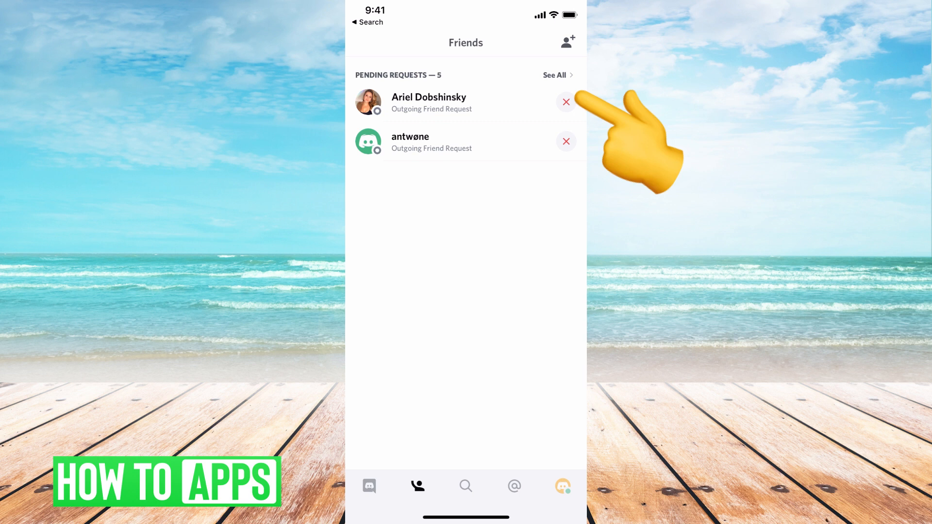
click(553, 75)
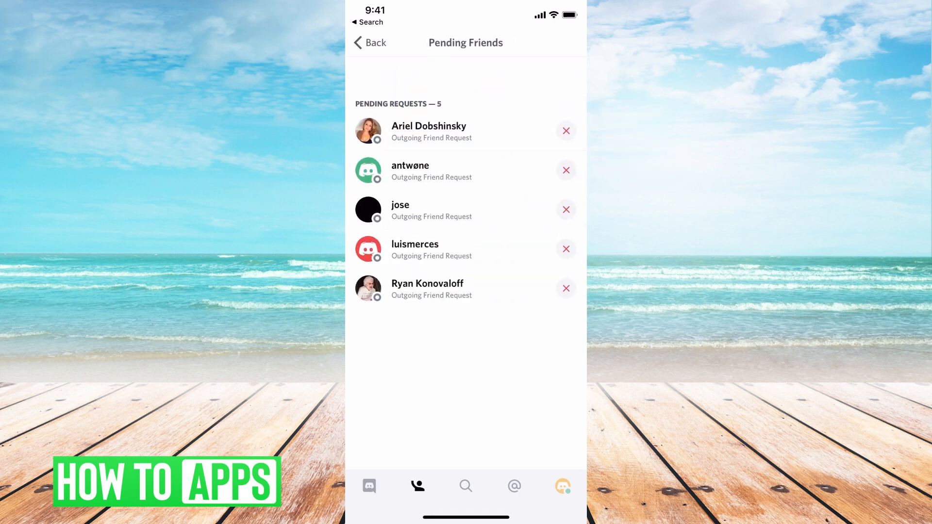
click(369, 42)
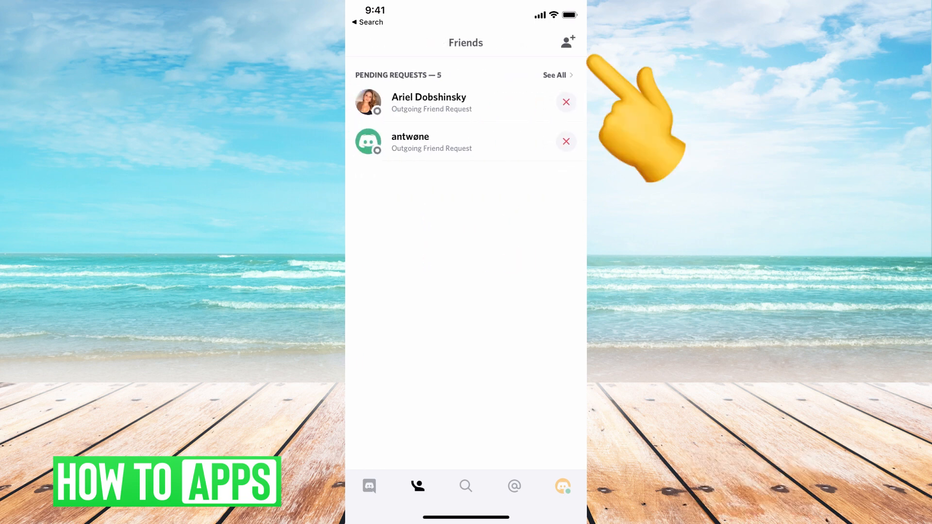
- Open the Add Friend screen on the Username tab, then close it again
click(566, 42)
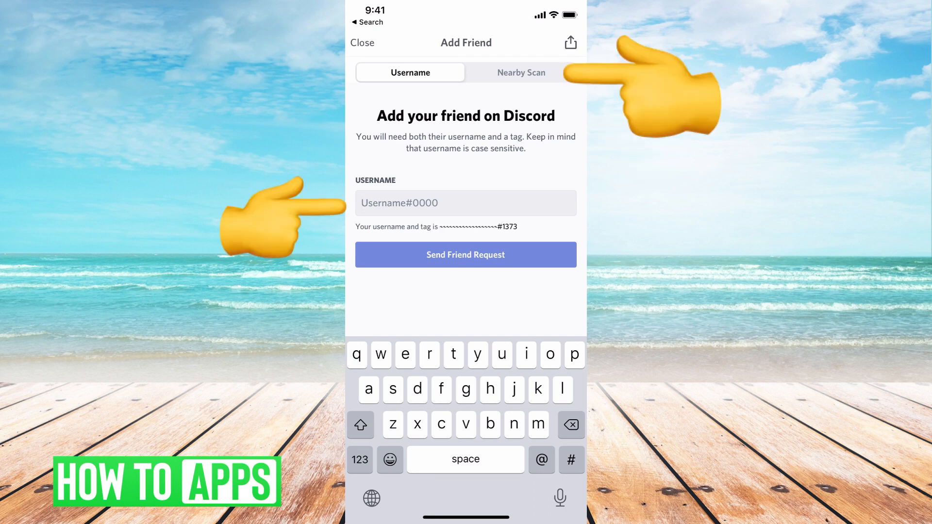
click(362, 42)
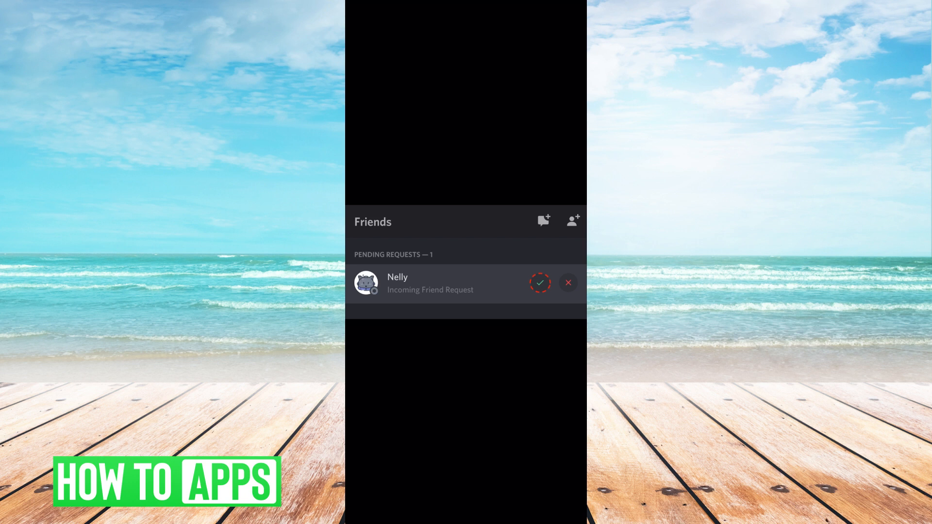
- Accept Nelly's incoming friend request so she appears in the friends list under Offline
click(540, 282)
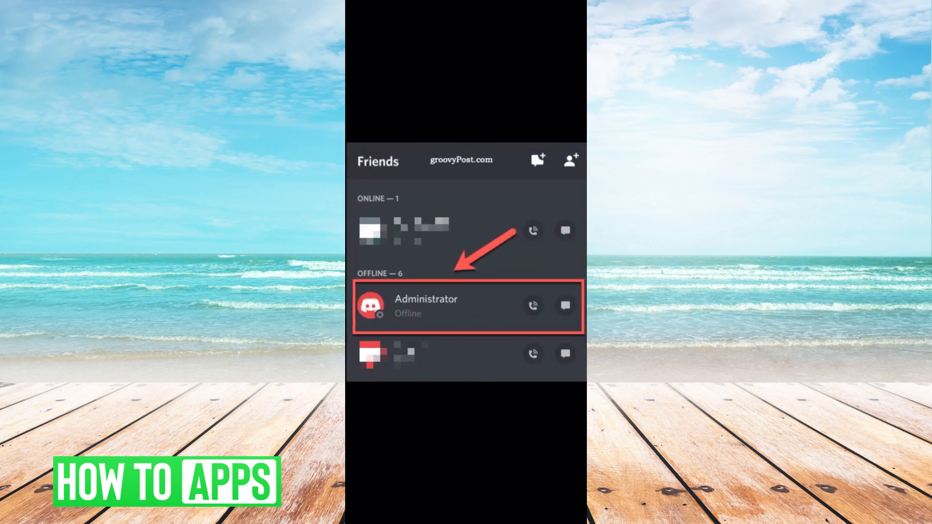